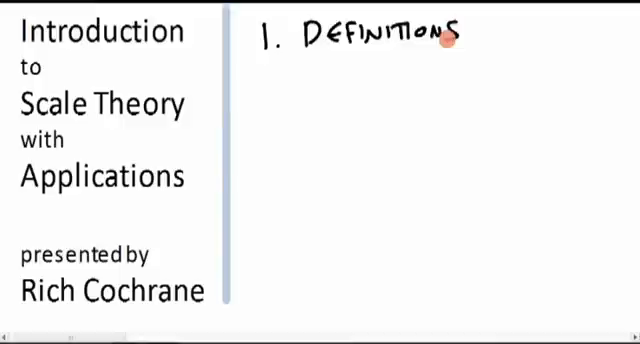
pyautogui.moveTo(260, 80)
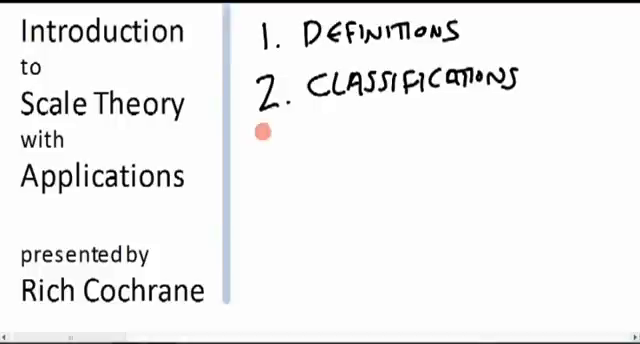
pyautogui.moveTo(302, 144)
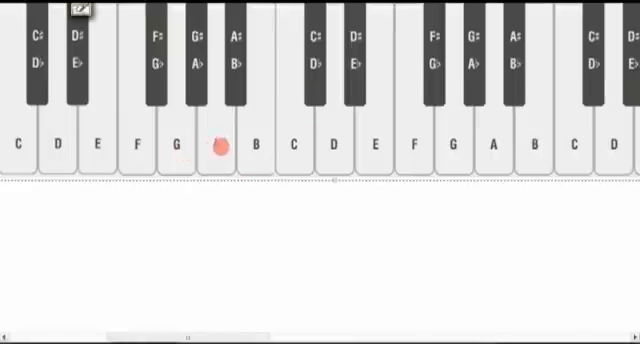
pyautogui.click(256, 142)
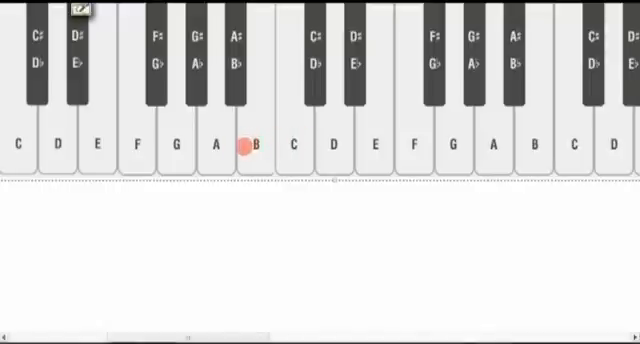
pyautogui.click(216, 138)
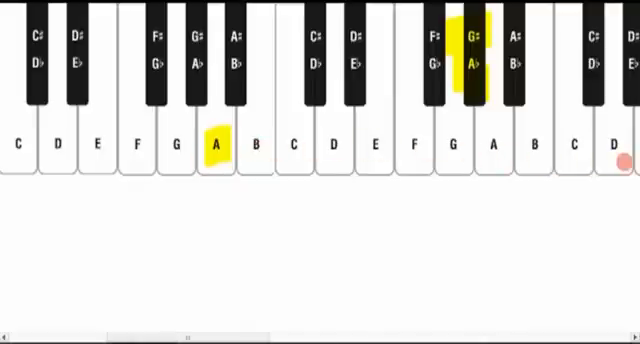
pyautogui.moveTo(490, 148)
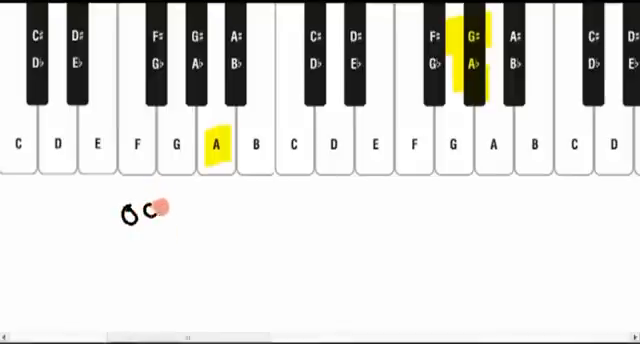
# - Handwrite 'OCTAV' as the start of the word octave below the keyboard
pyautogui.write('OCTAV')
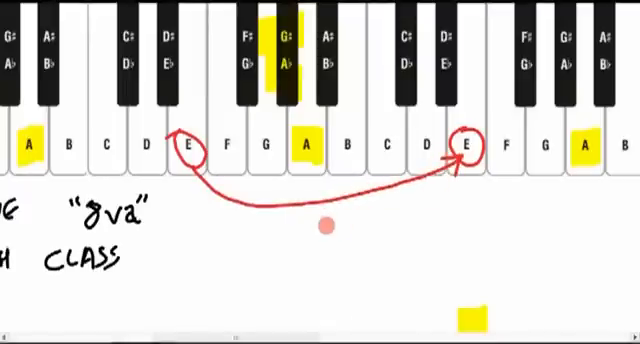
# - Write the red '8va' label under the arrow joining the two E keys
pyautogui.write('8va')
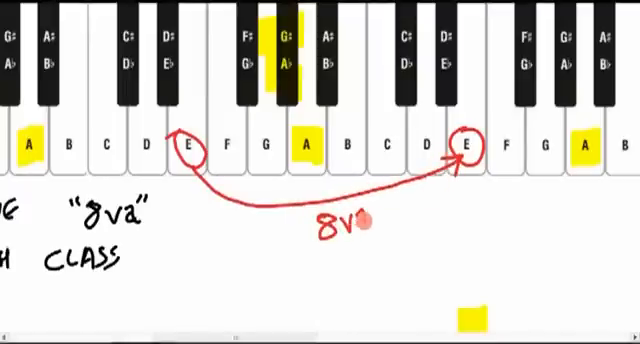